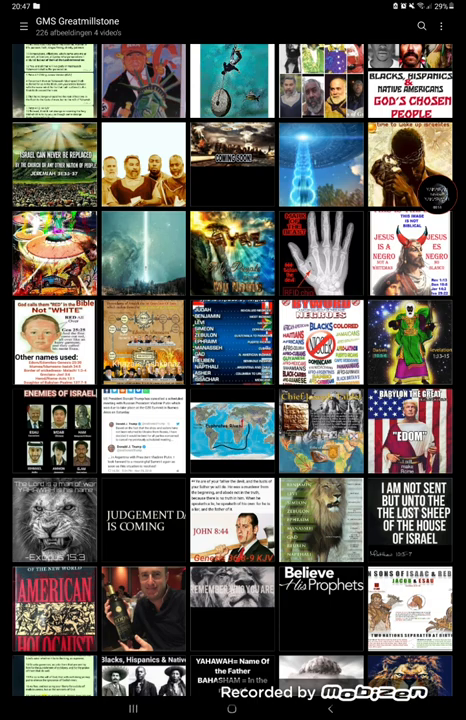
# Step: Browse the gallery album, viewing the Hebrew Israelites picture full screen and returning to the grid
pyautogui.scroll(-3)
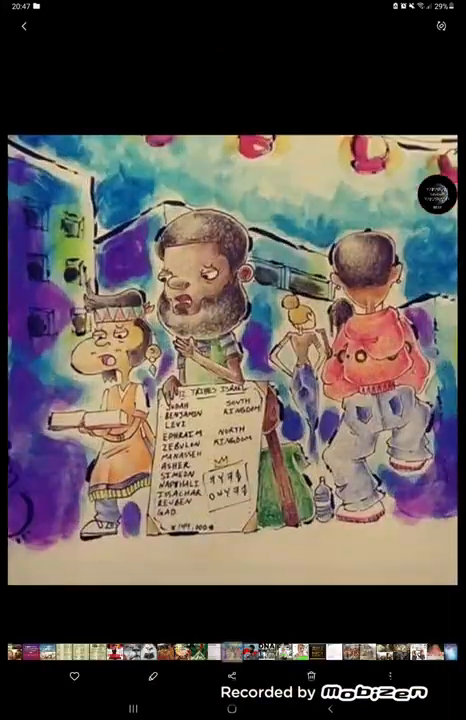
pyautogui.click(24, 28)
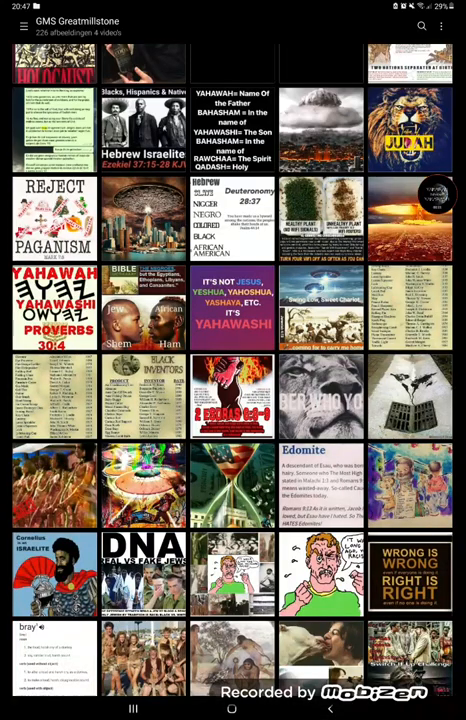
pyautogui.click(144, 120)
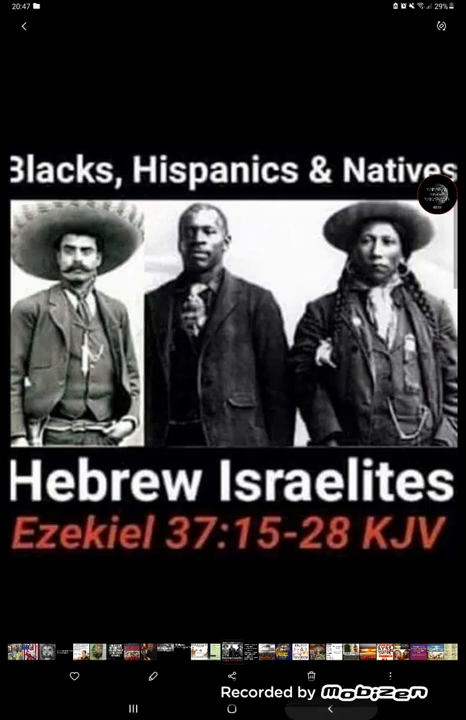
pyautogui.click(24, 24)
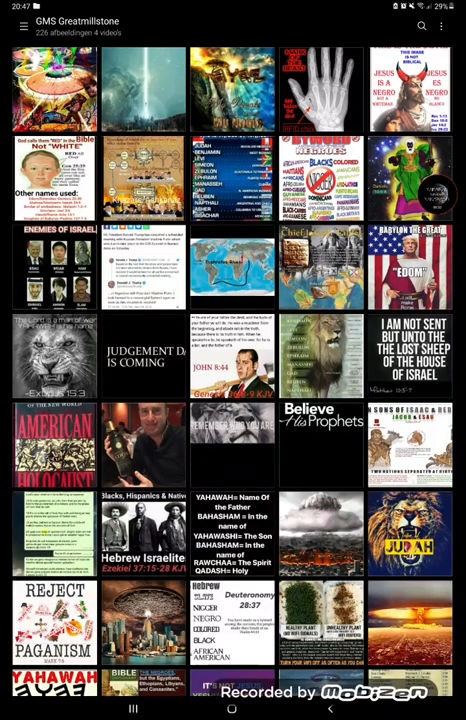
pyautogui.click(408, 270)
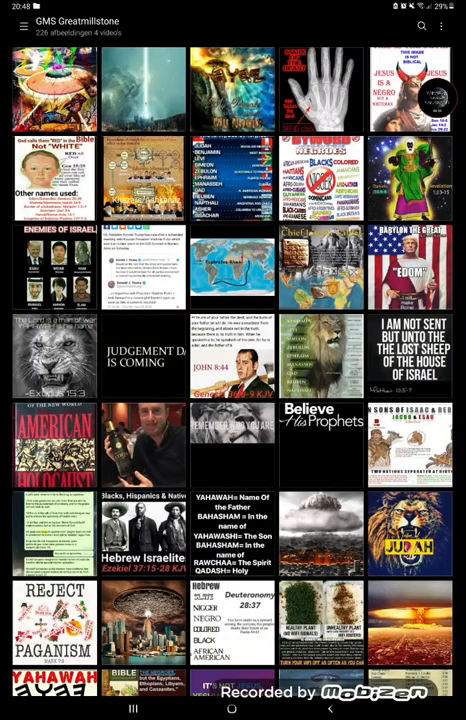
# Step: Leave the gallery and launch the KJV Bible with Apocrypha app from the home screen
pyautogui.press('Home')
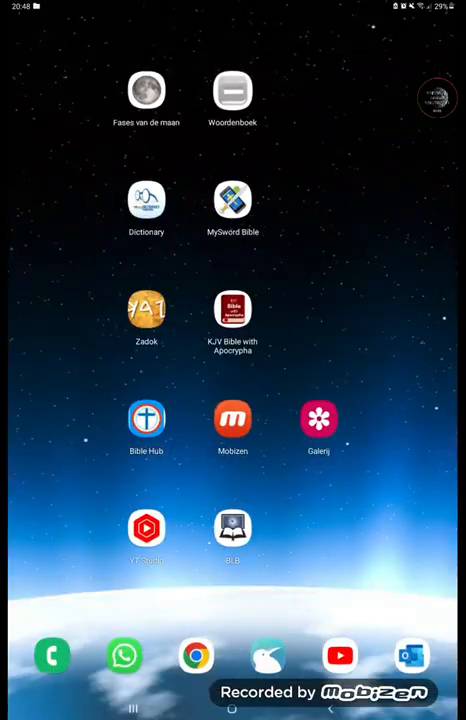
pyautogui.click(232, 528)
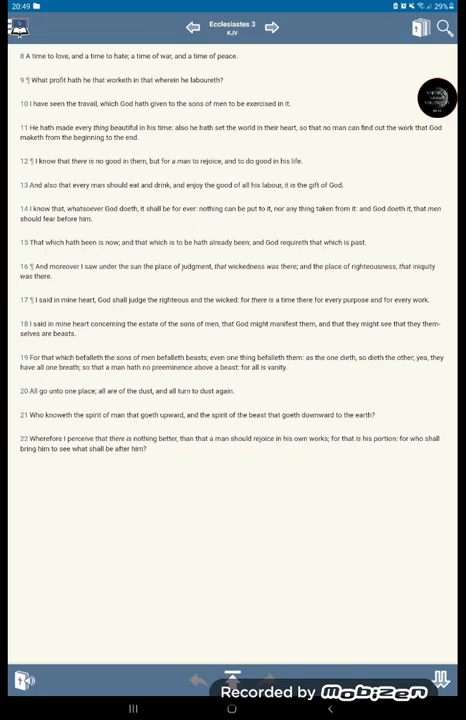
# Step: Look up 'rom' to reach Romans 8 and scroll down toward verse 35
pyautogui.click(444, 28)
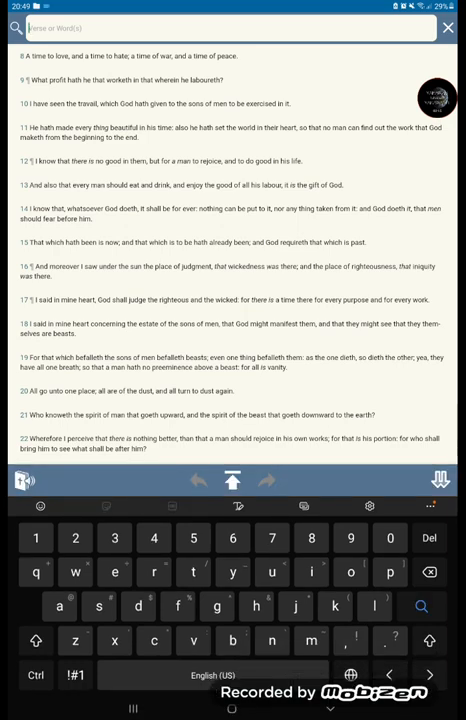
pyautogui.write('rom')
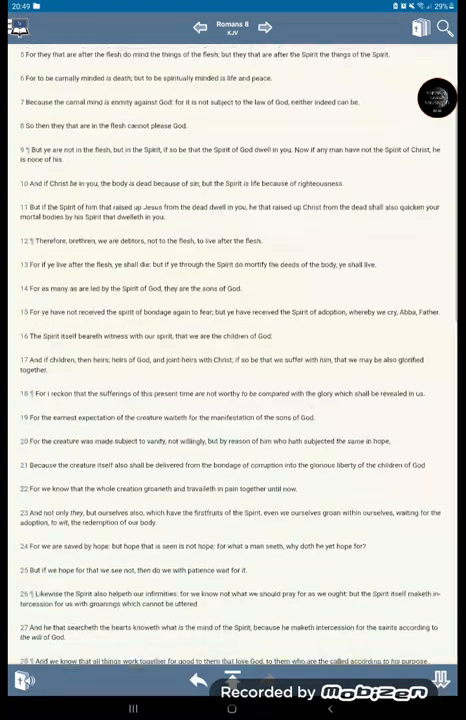
pyautogui.scroll(-3)
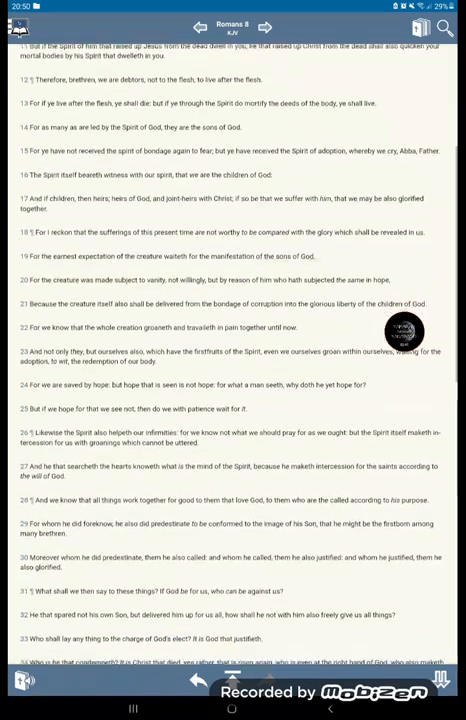
pyautogui.scroll(-3)
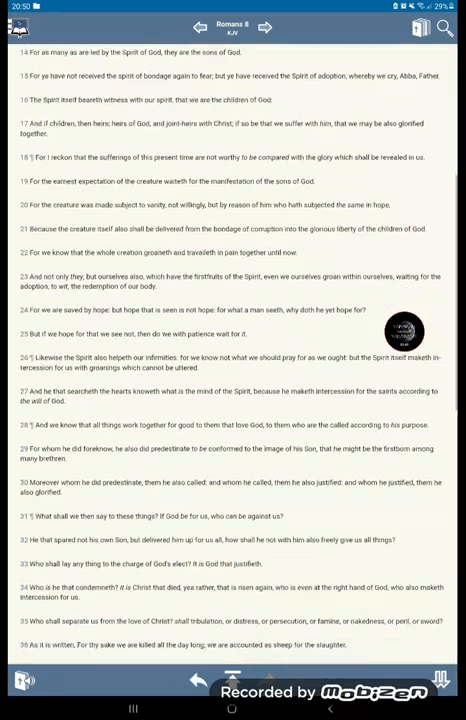
pyautogui.scroll(-3)
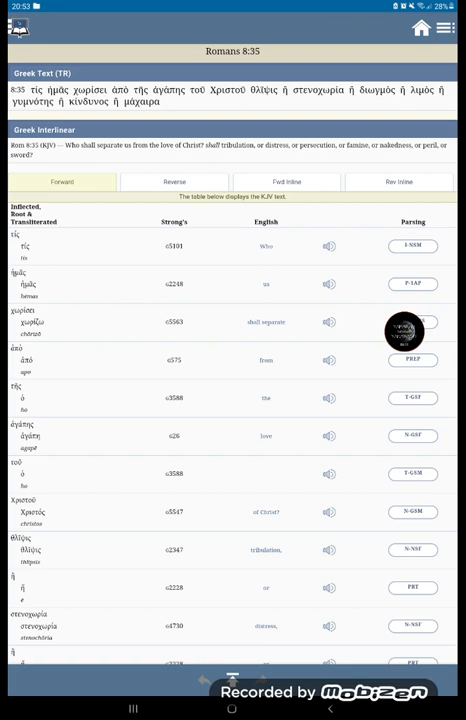
pyautogui.scroll(-3)
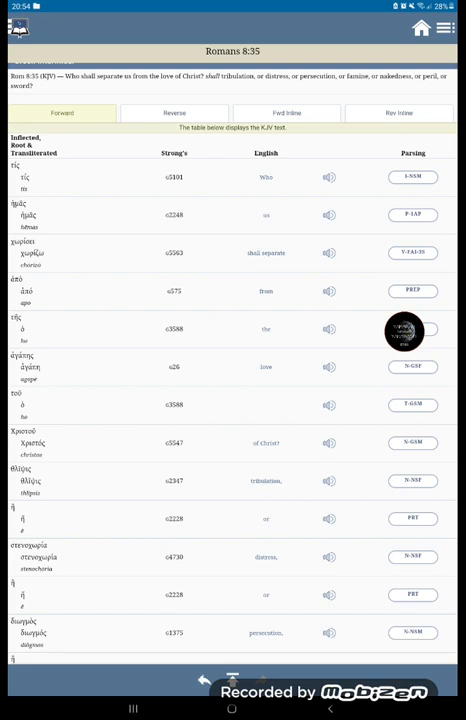
# Step: View the Strong's G2350 chōrizō entry, scrolling through Thayer's definition and the concordance verses
pyautogui.click(172, 252)
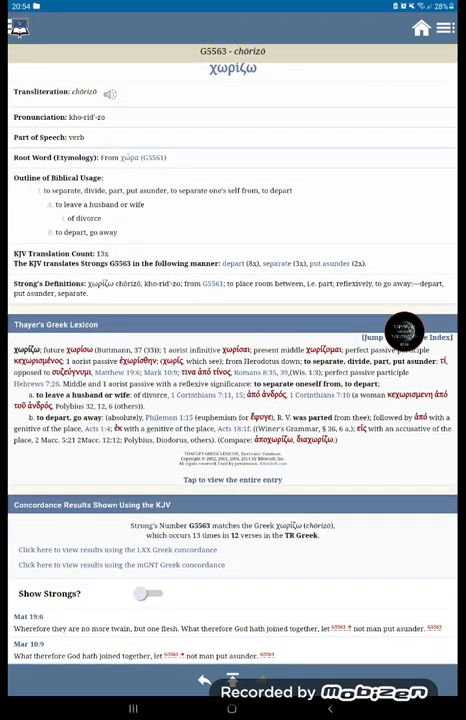
pyautogui.scroll(-3)
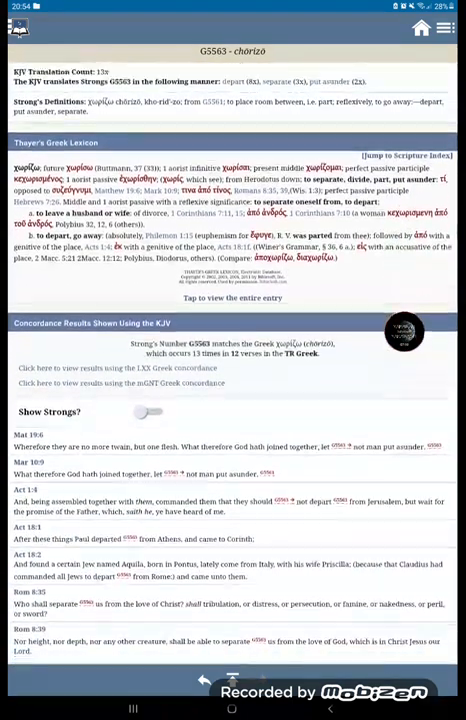
pyautogui.scroll(-3)
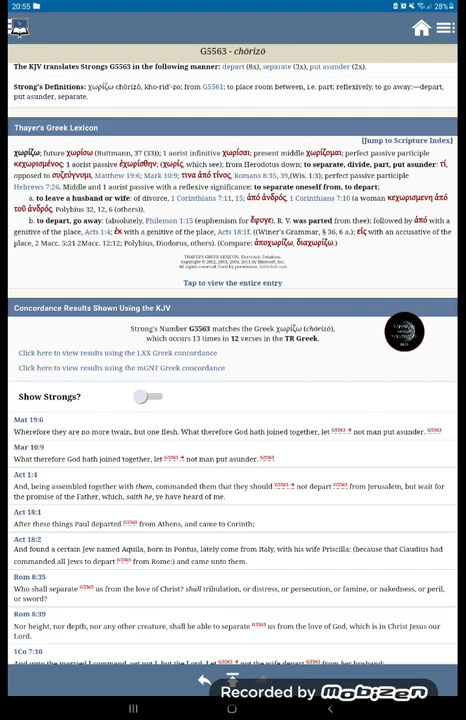
pyautogui.scroll(-3)
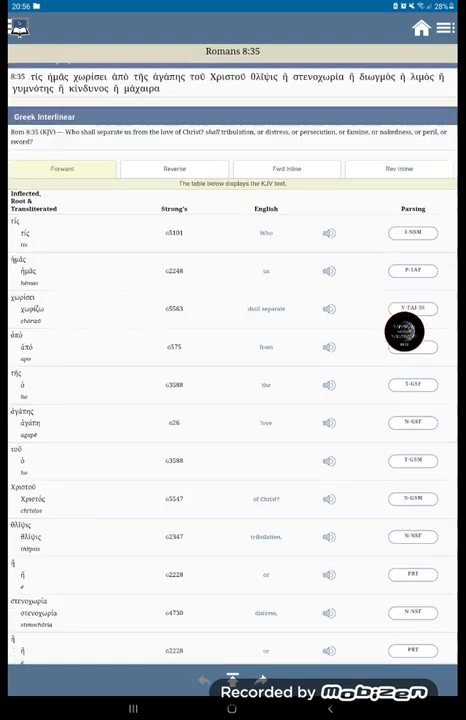
# Step: Scroll the Romans 8:35 interlinear table and show the Strong's G2347 θλῖψις entry
pyautogui.scroll(-3)
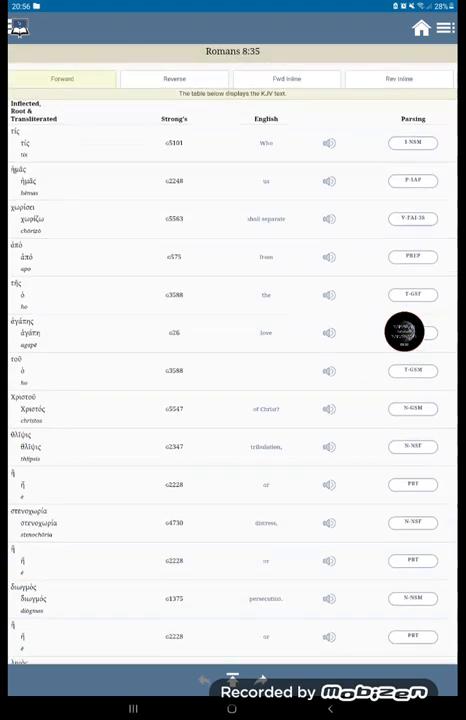
pyautogui.scroll(-3)
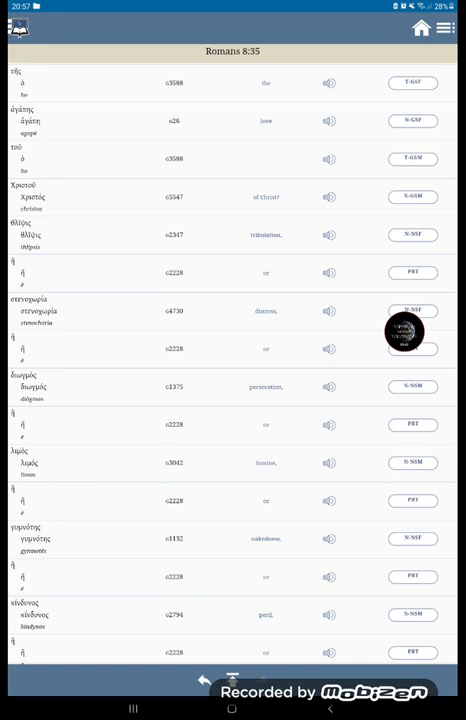
pyautogui.click(24, 234)
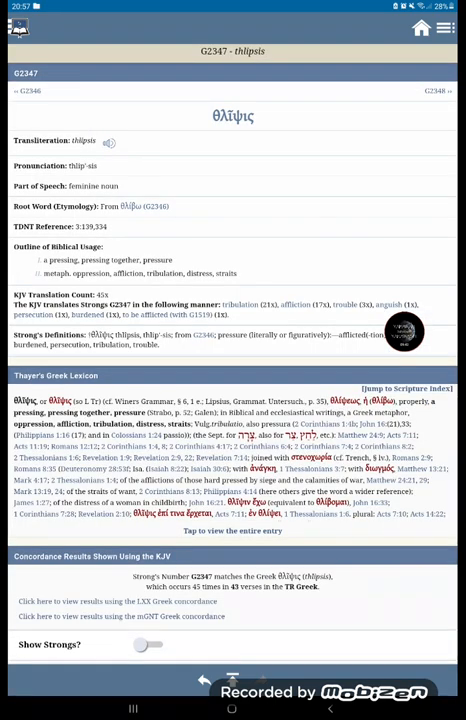